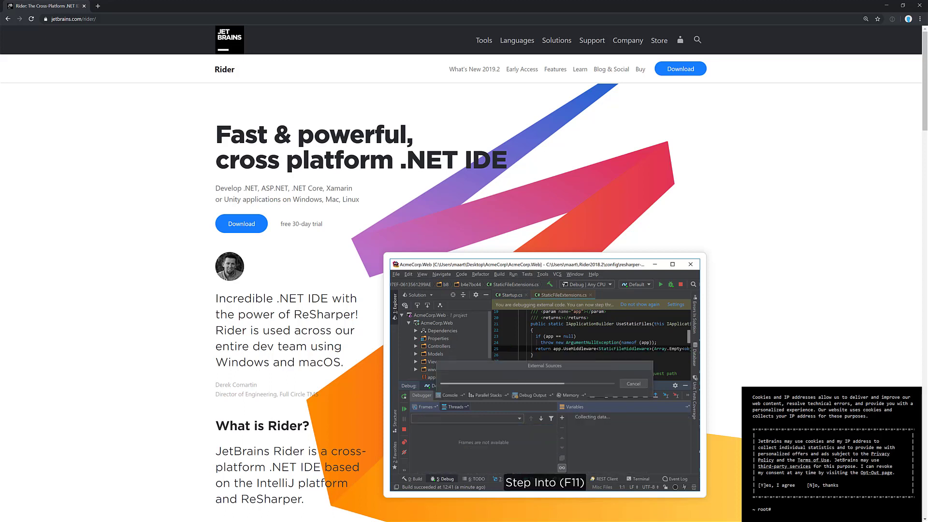
# Select the Orleans.AspNetCore.Demo .NET Launch Settings Profile in Edit Configurations.
pyautogui.click(544, 483)
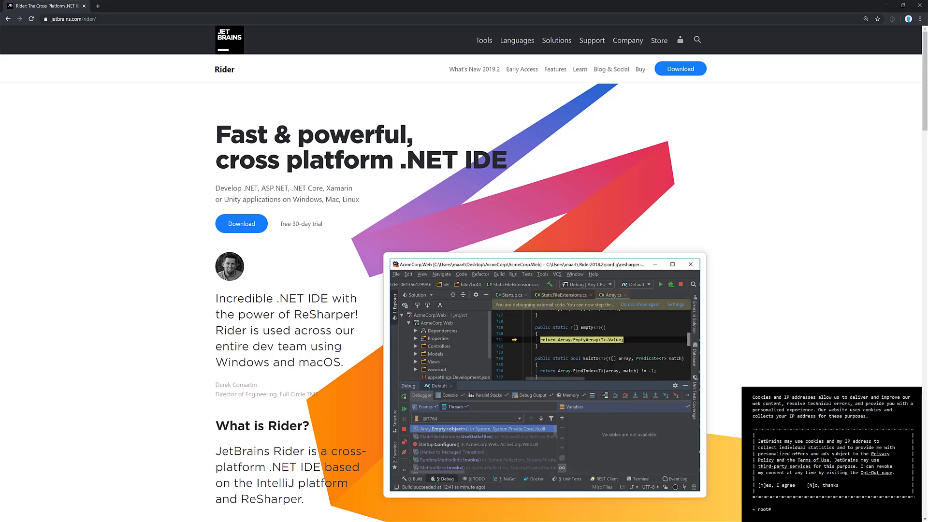
pyautogui.click(480, 429)
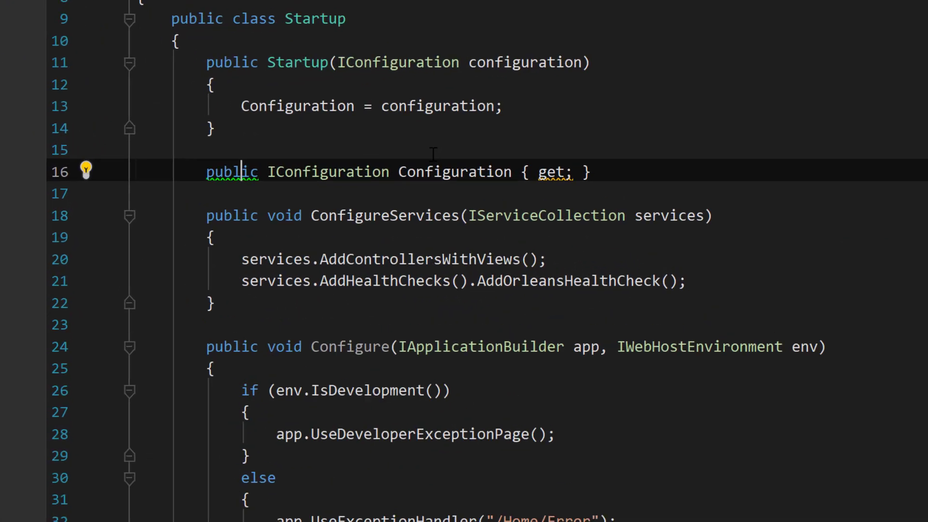
pyautogui.click(86, 171)
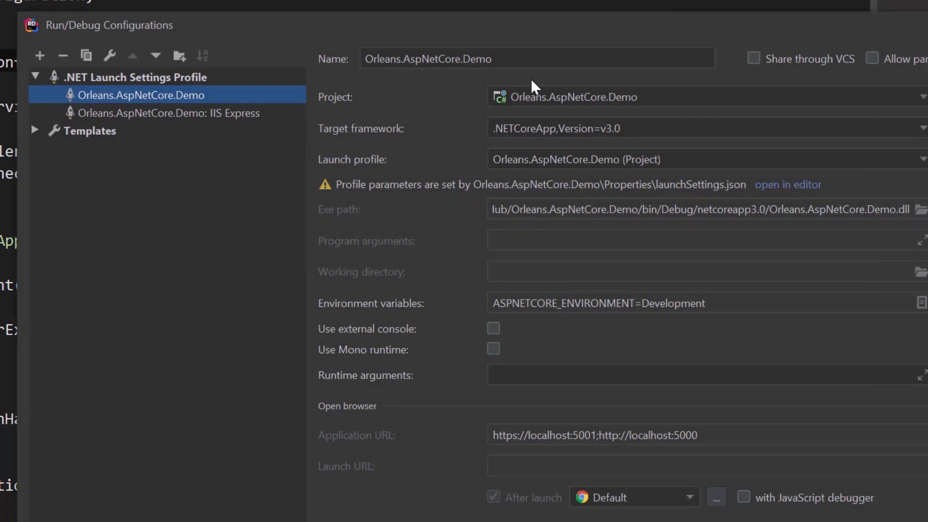
pyautogui.moveTo(135, 138)
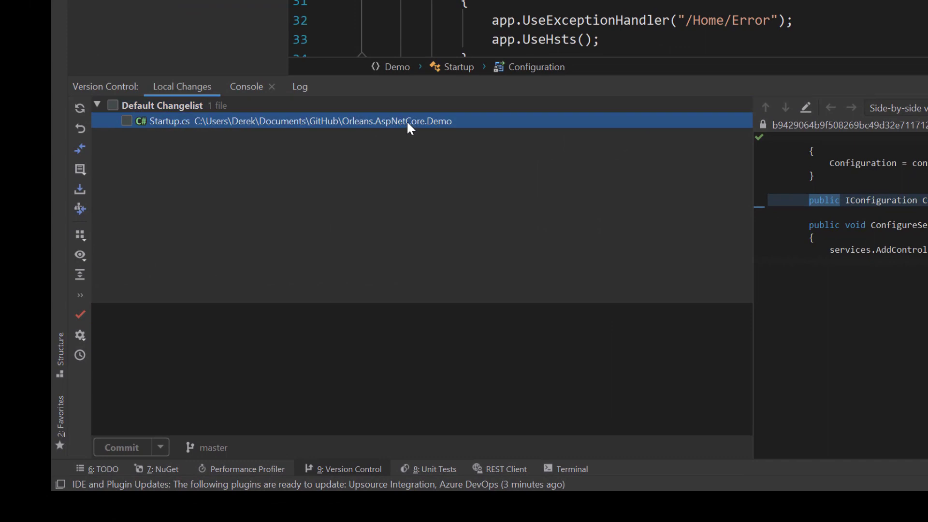
pyautogui.moveTo(231, 201)
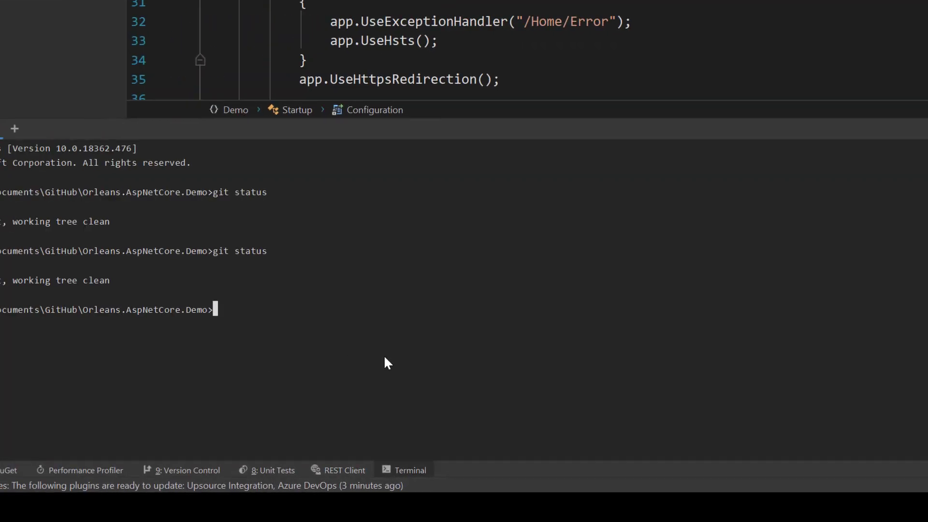
# Run git status showing Startup.cs modified, then return to the Local Changes list.
pyautogui.press('Return')
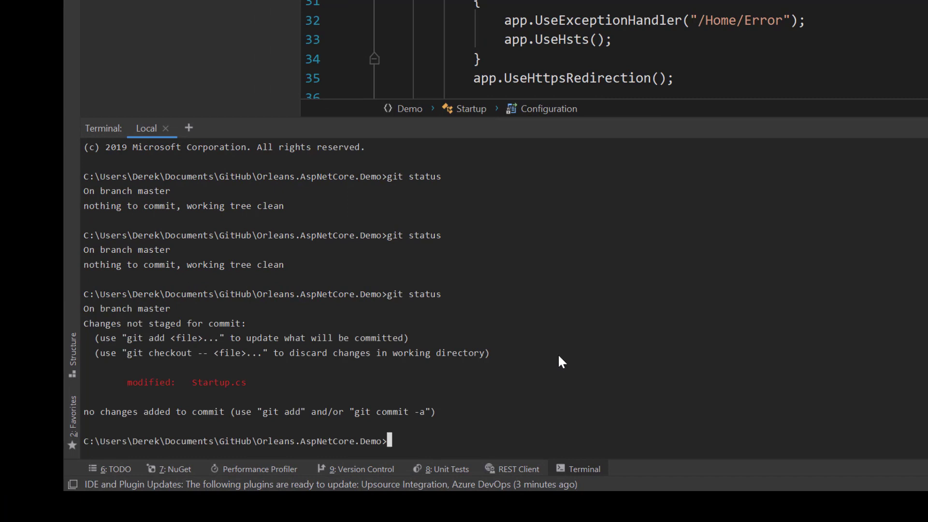
pyautogui.click(362, 469)
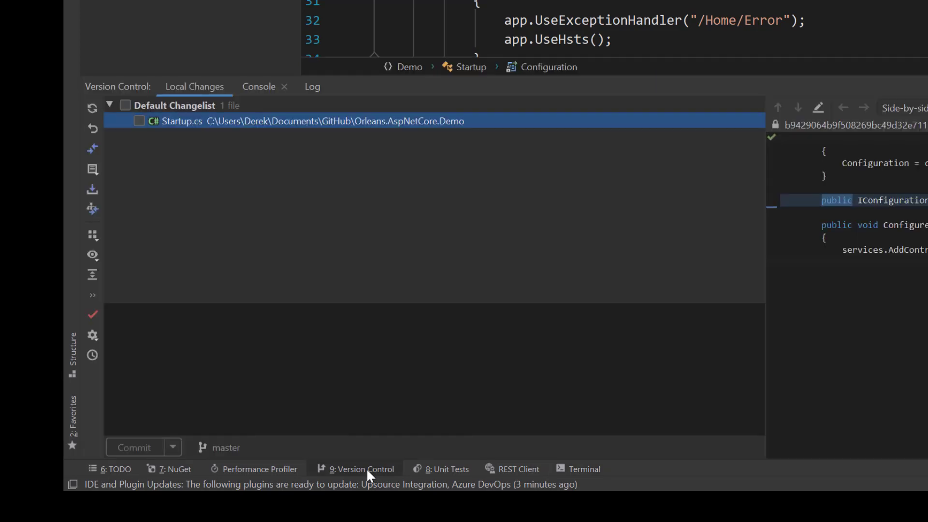
pyautogui.moveTo(368, 299)
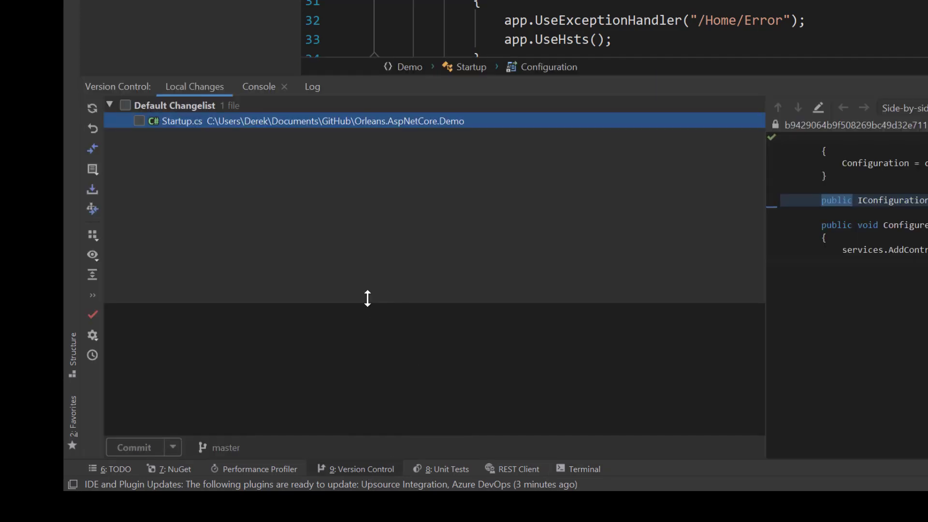
pyautogui.moveTo(312, 263)
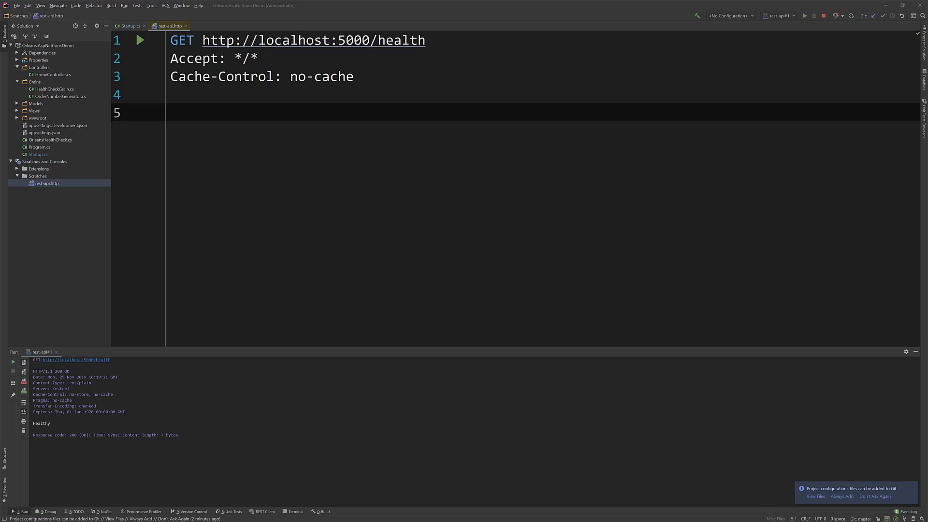
pyautogui.moveTo(149, 331)
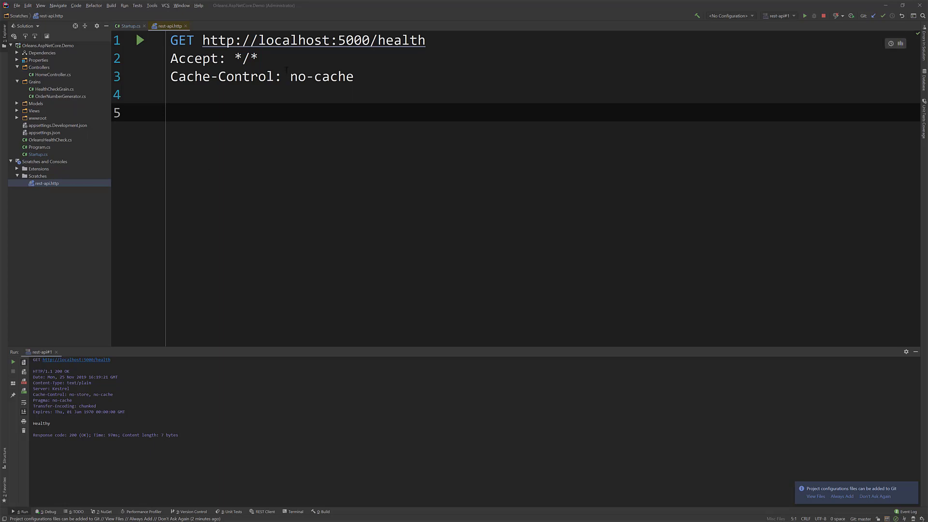
pyautogui.moveTo(141, 40)
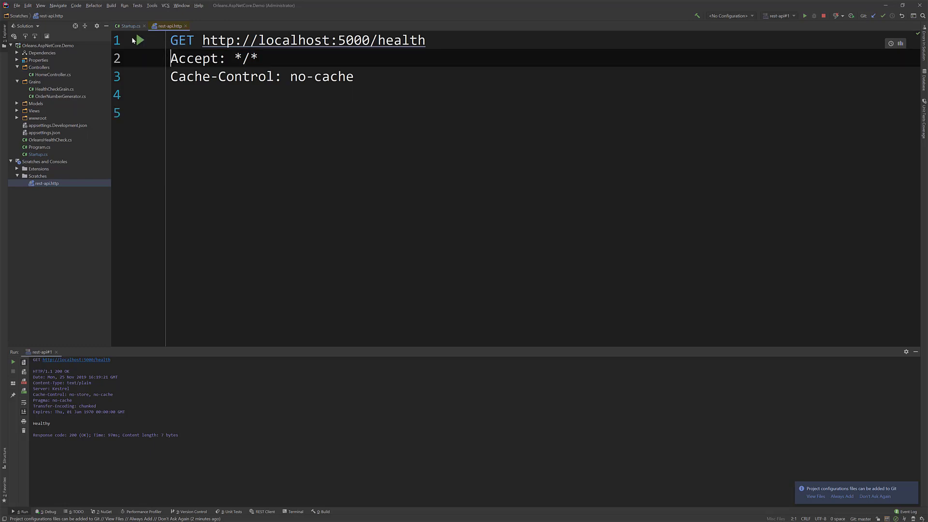
pyautogui.moveTo(164, 41)
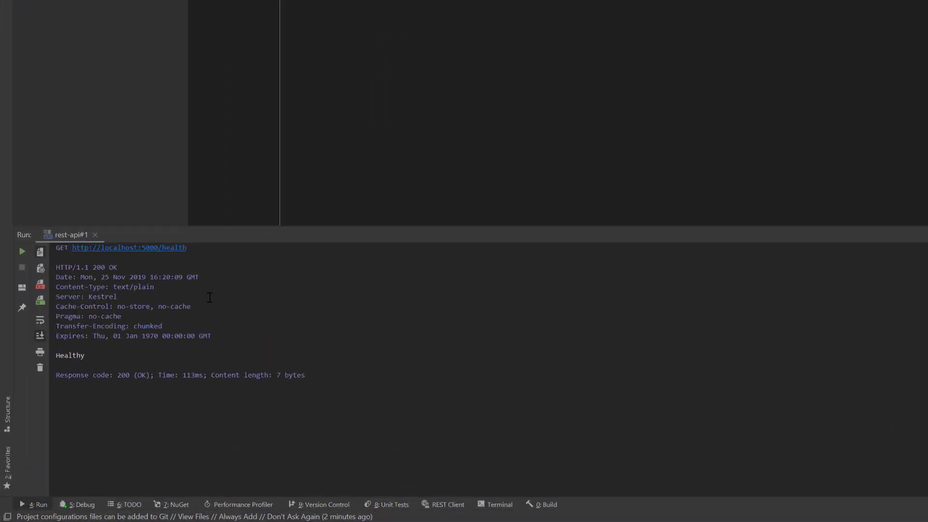
pyautogui.doubleClick(70, 355)
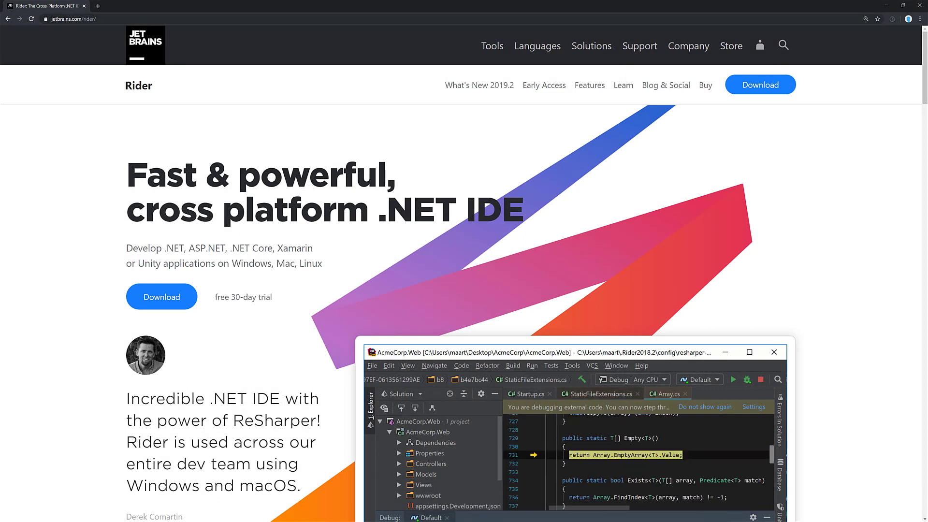
pyautogui.click(526, 394)
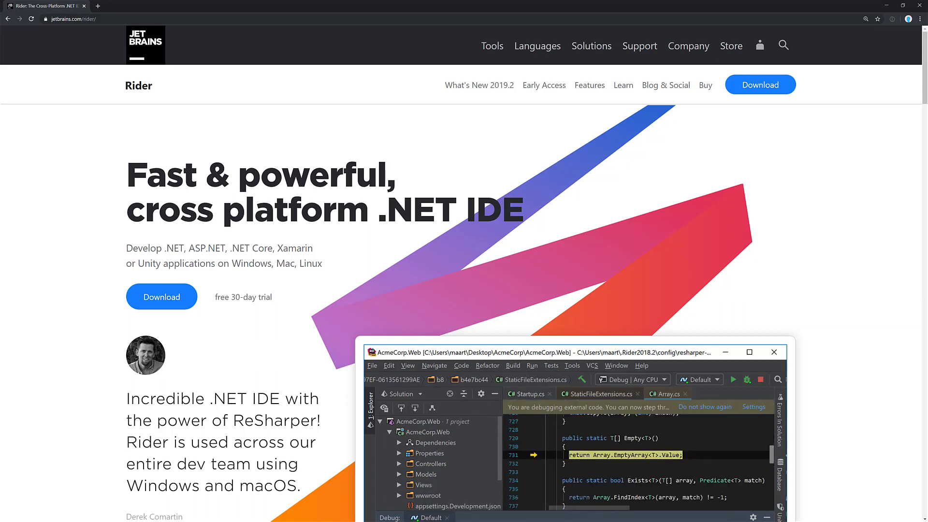
pyautogui.click(525, 394)
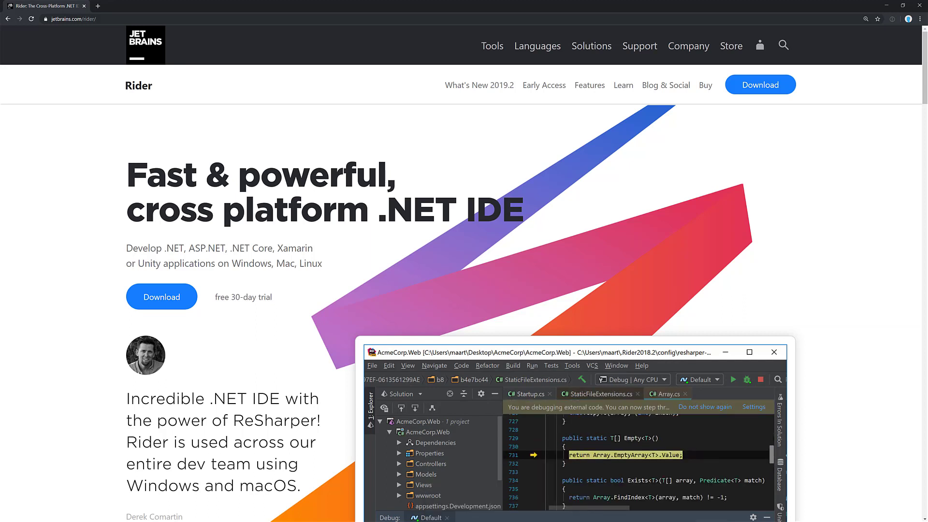
pyautogui.click(526, 394)
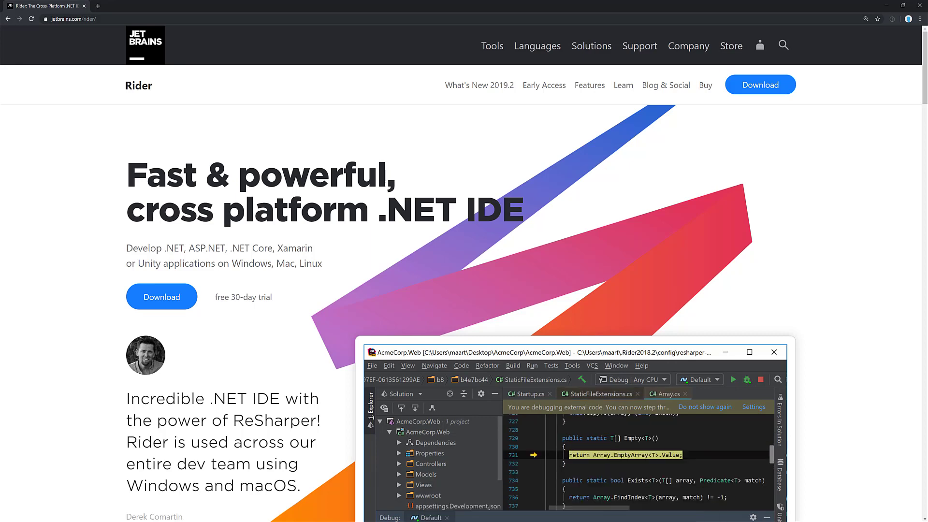
pyautogui.click(526, 393)
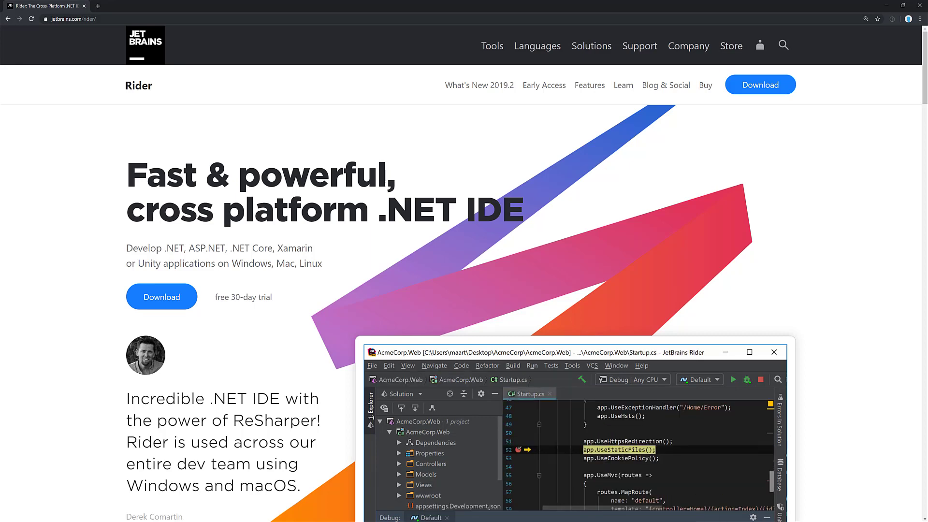